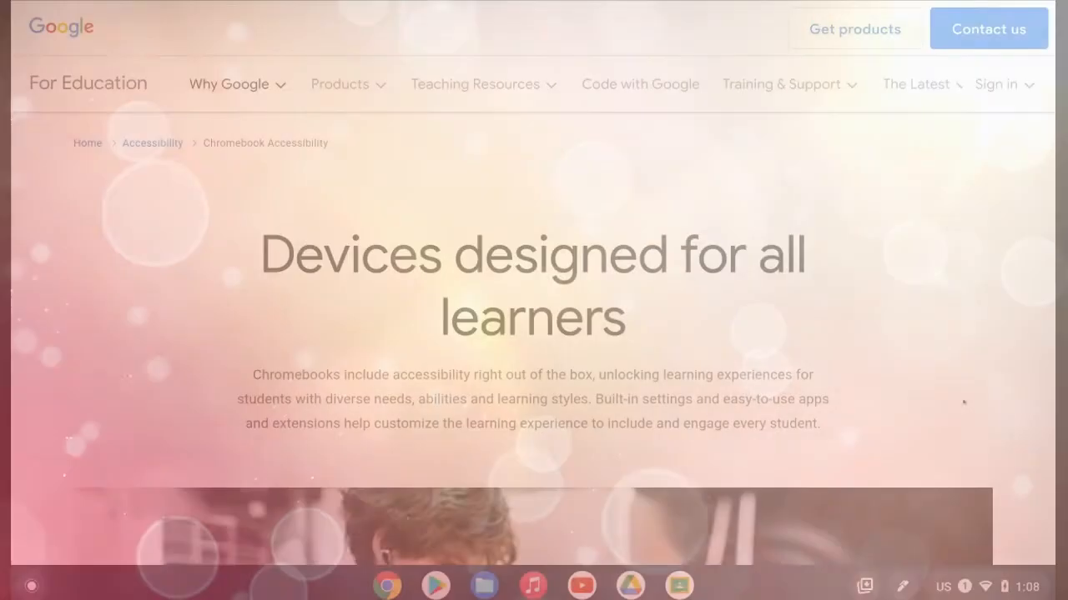
# - Enable Large mouse cursor under the Accessibility menu's Additional settings
pyautogui.click(984, 587)
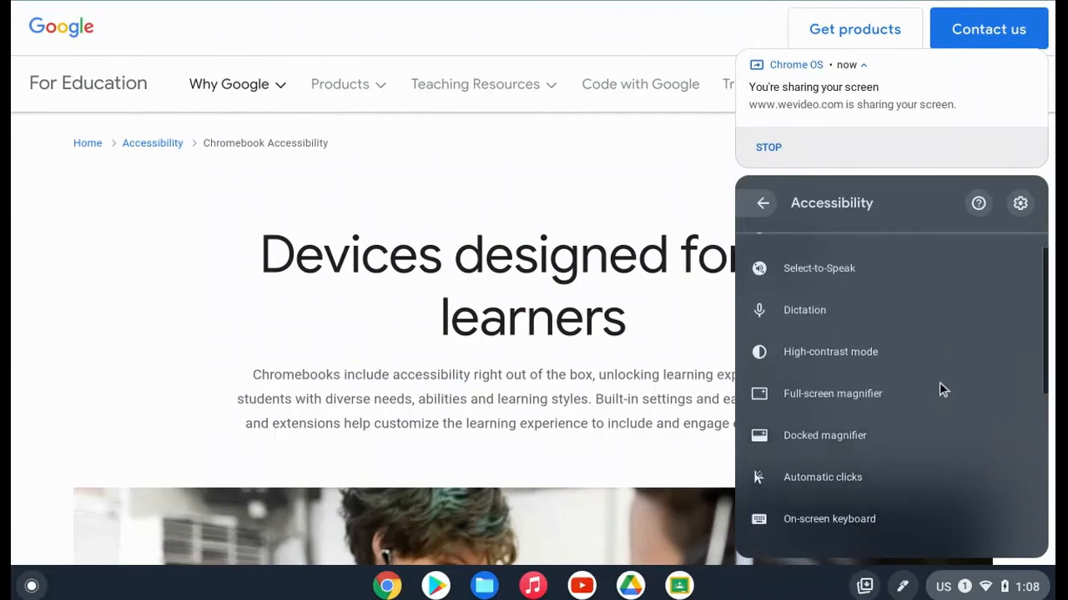
pyautogui.scroll(-3)
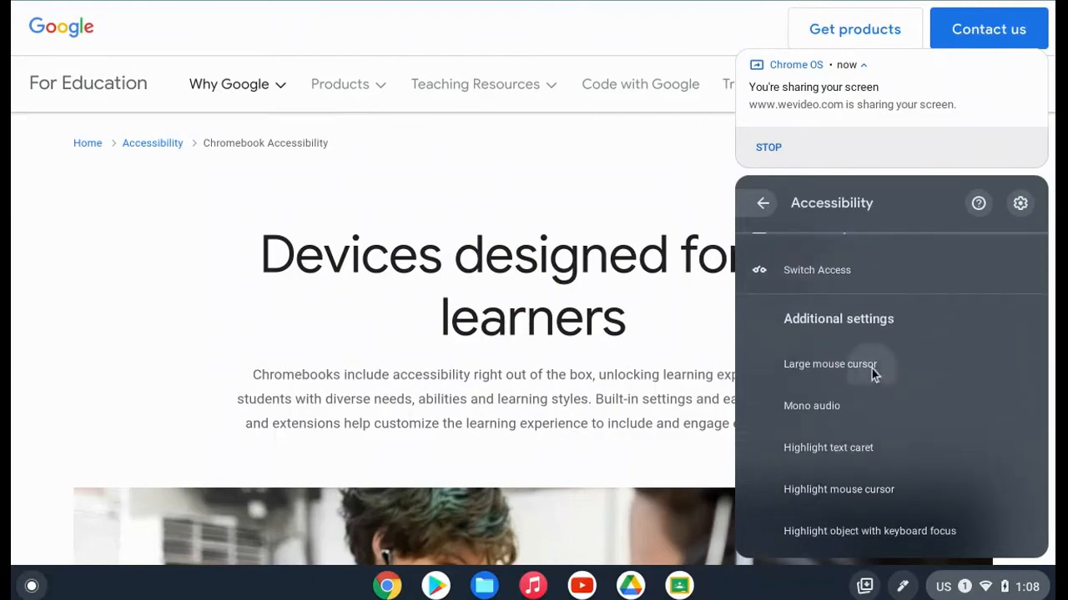
pyautogui.click(829, 364)
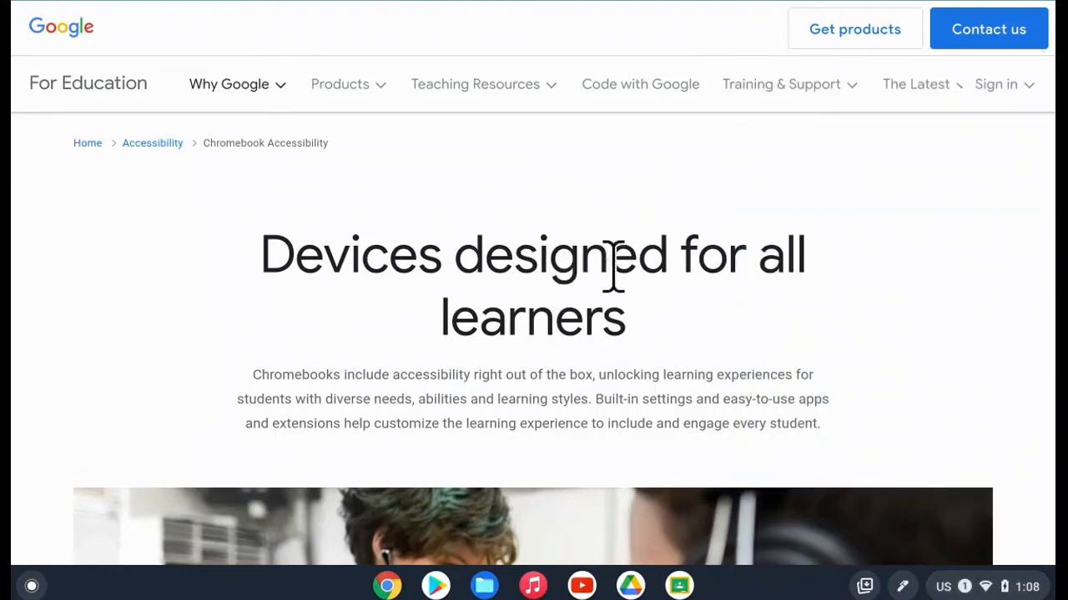
pyautogui.moveTo(554, 159)
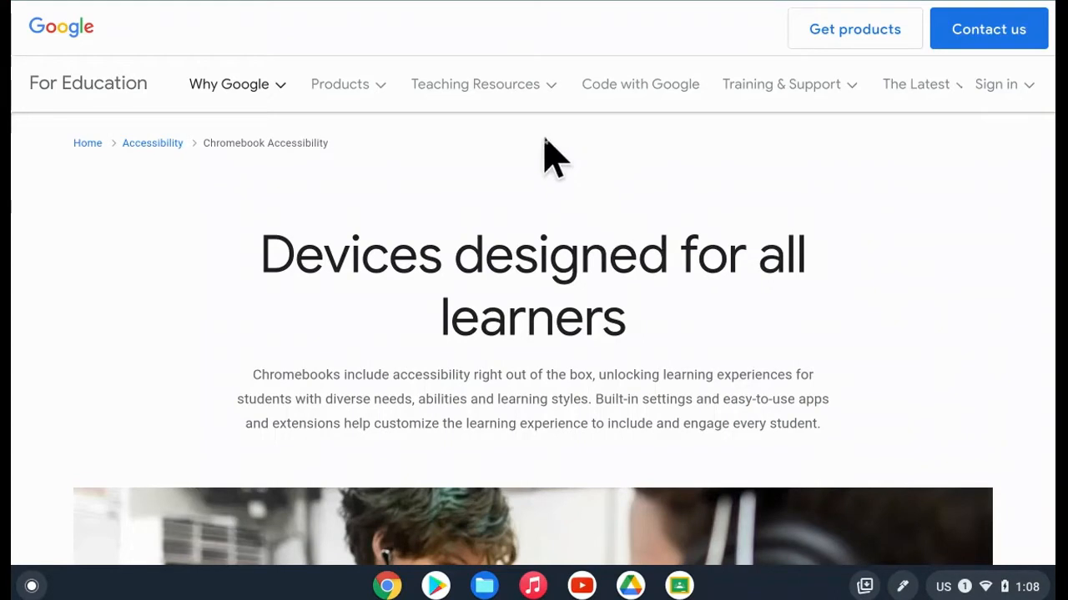
pyautogui.click(341, 83)
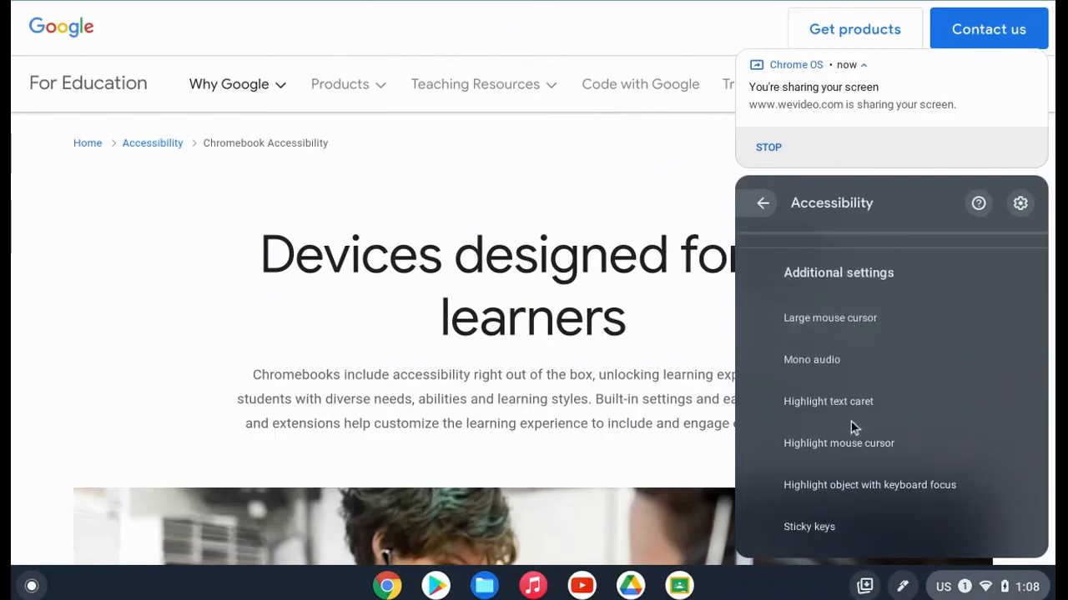
# - Enable Highlight mouse cursor so a red ring surrounds the pointer
pyautogui.click(837, 444)
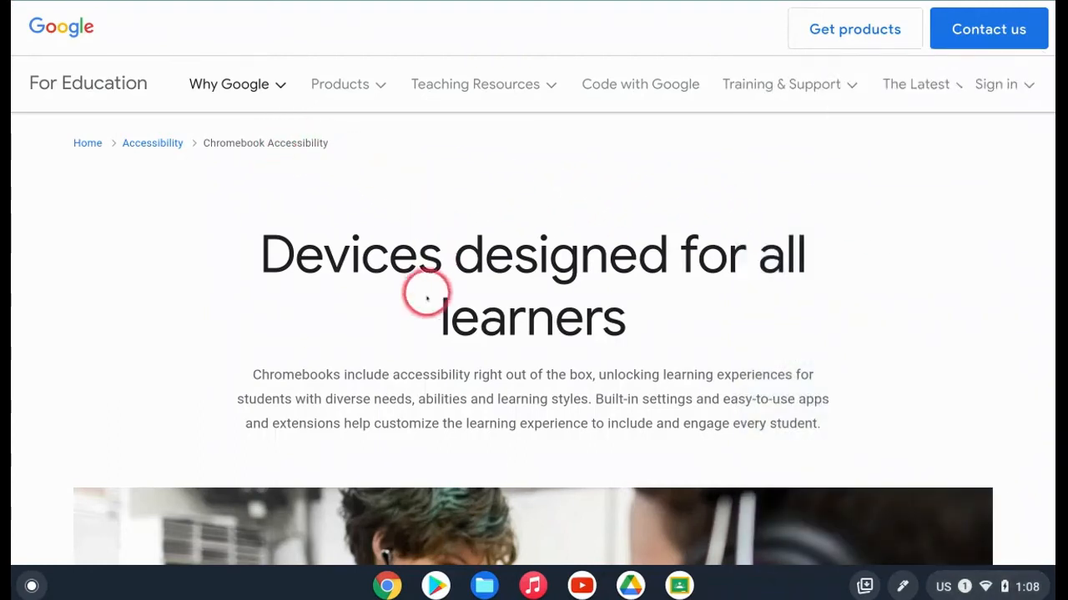
pyautogui.moveTo(260, 254)
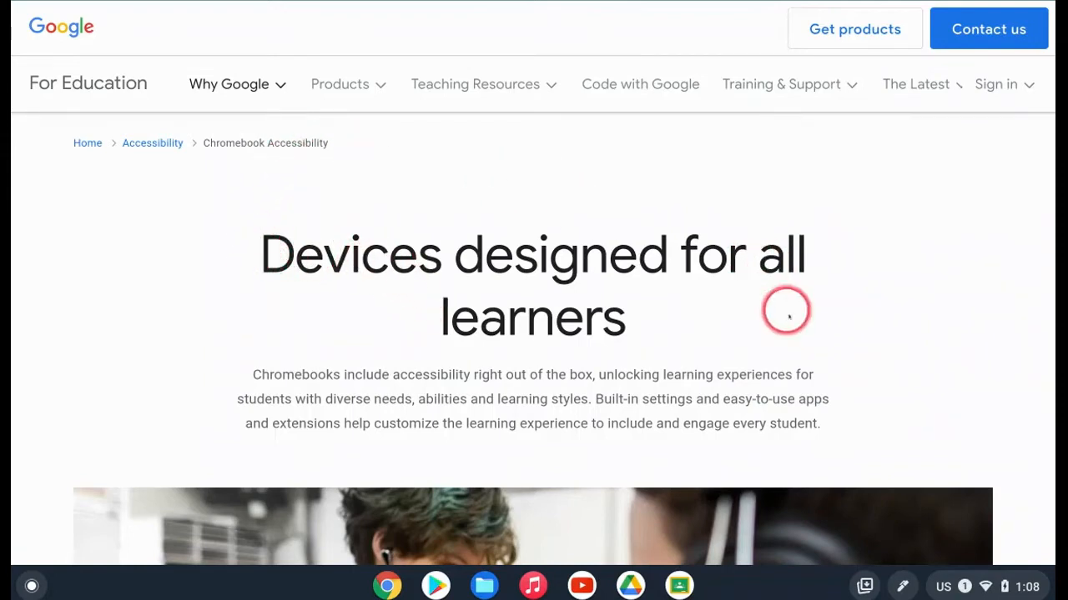
pyautogui.click(948, 585)
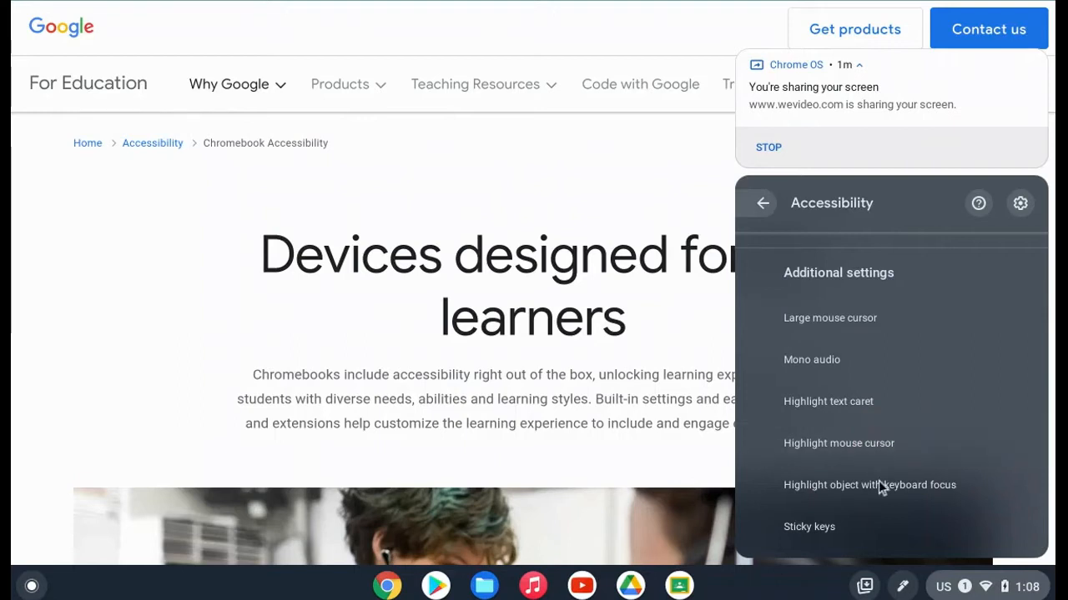
# - Enable Highlight object with keyboard focus and tab through the page navigation links to see the outline
pyautogui.click(869, 484)
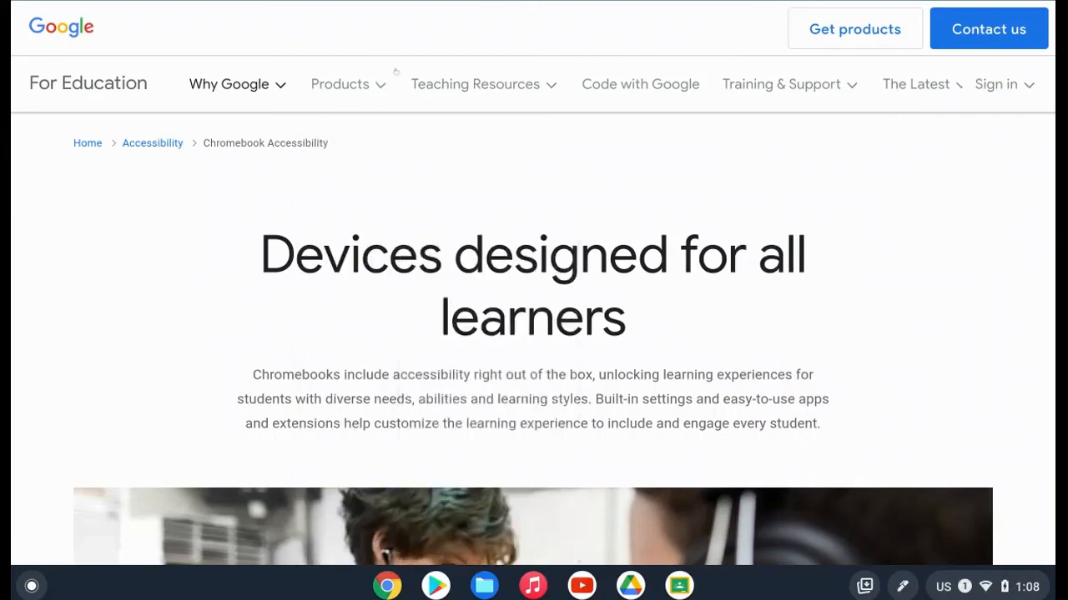
pyautogui.click(475, 83)
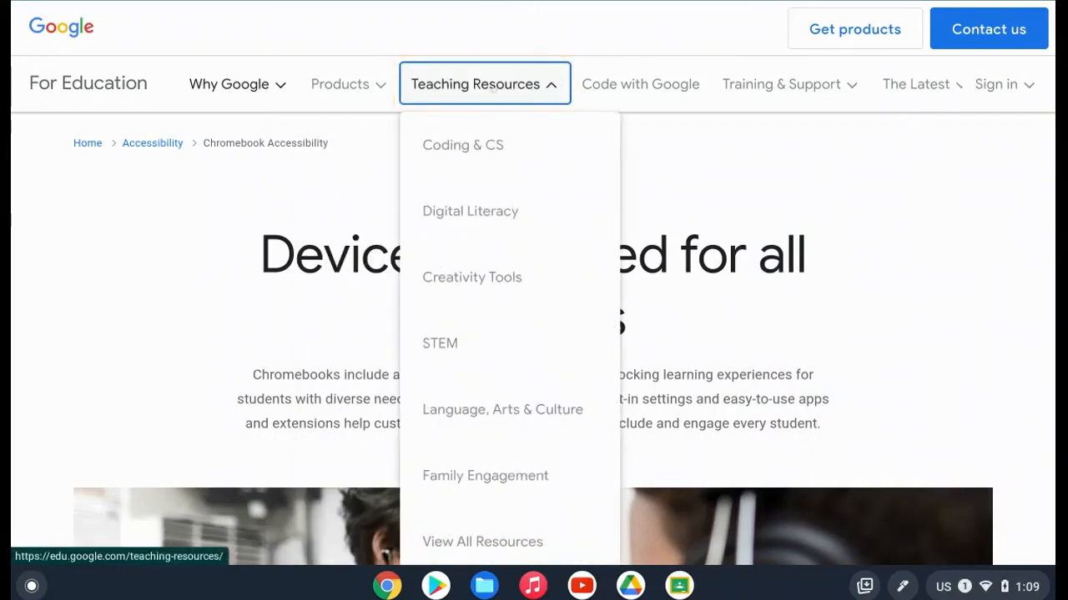
pyautogui.click(640, 83)
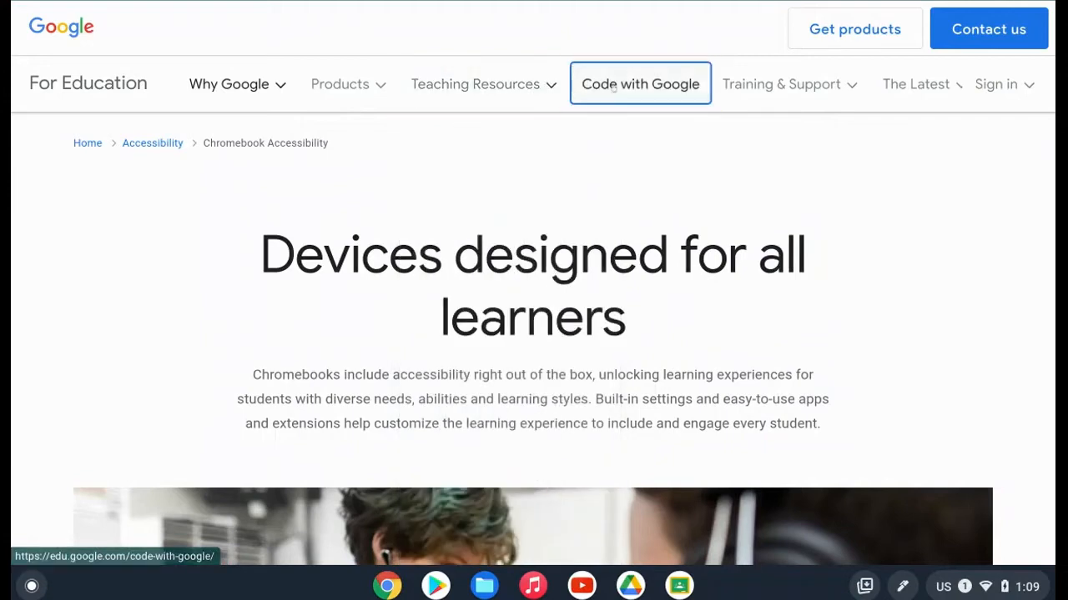
pyautogui.click(640, 84)
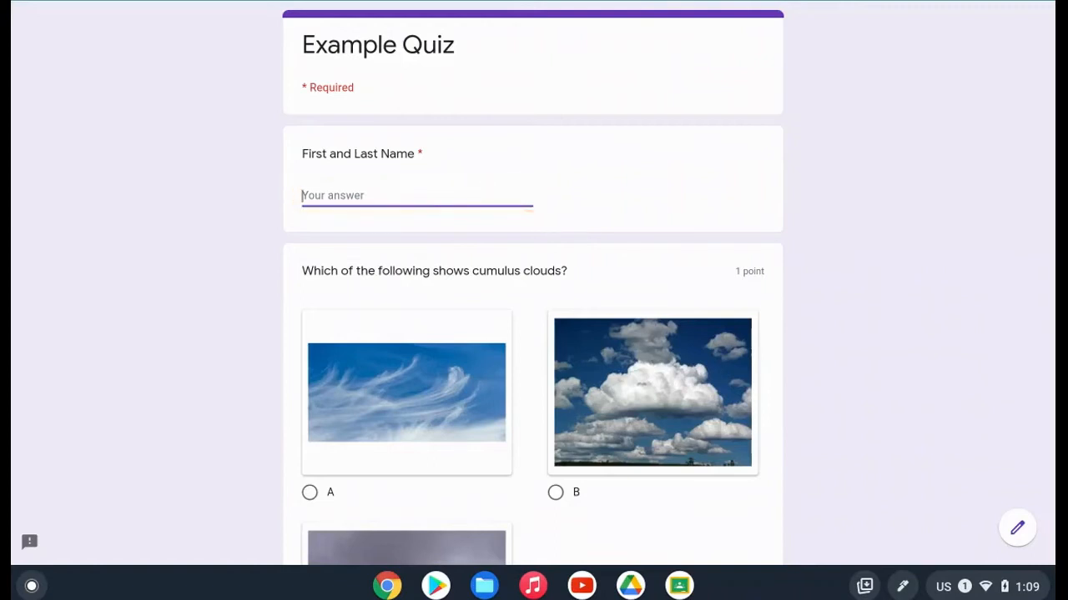
pyautogui.moveTo(881, 427)
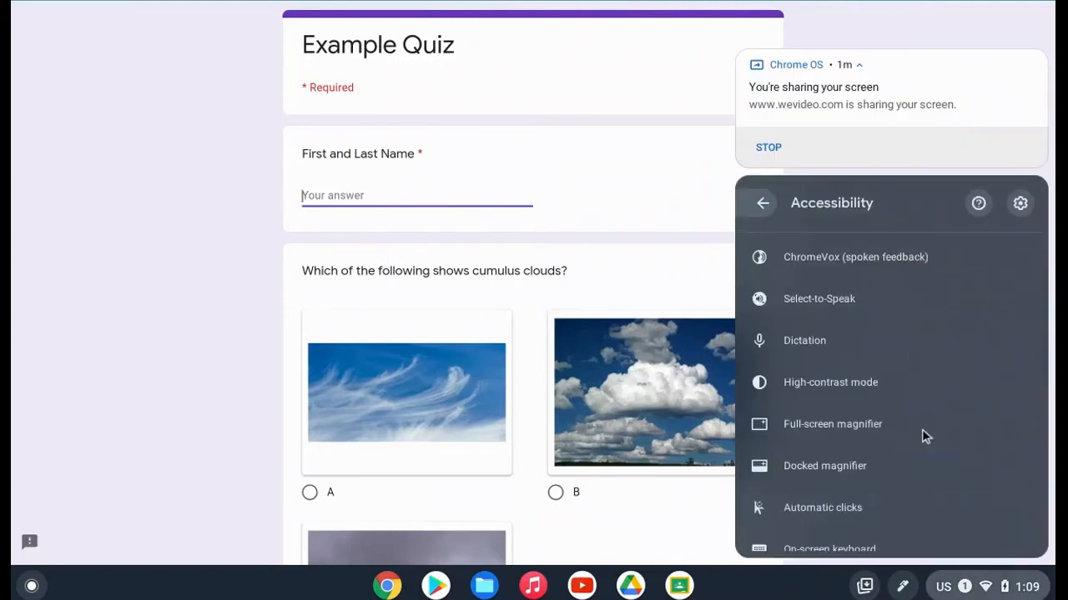
# - Enable Highlight text caret for the Example Quiz answer field
pyautogui.scroll(-3)
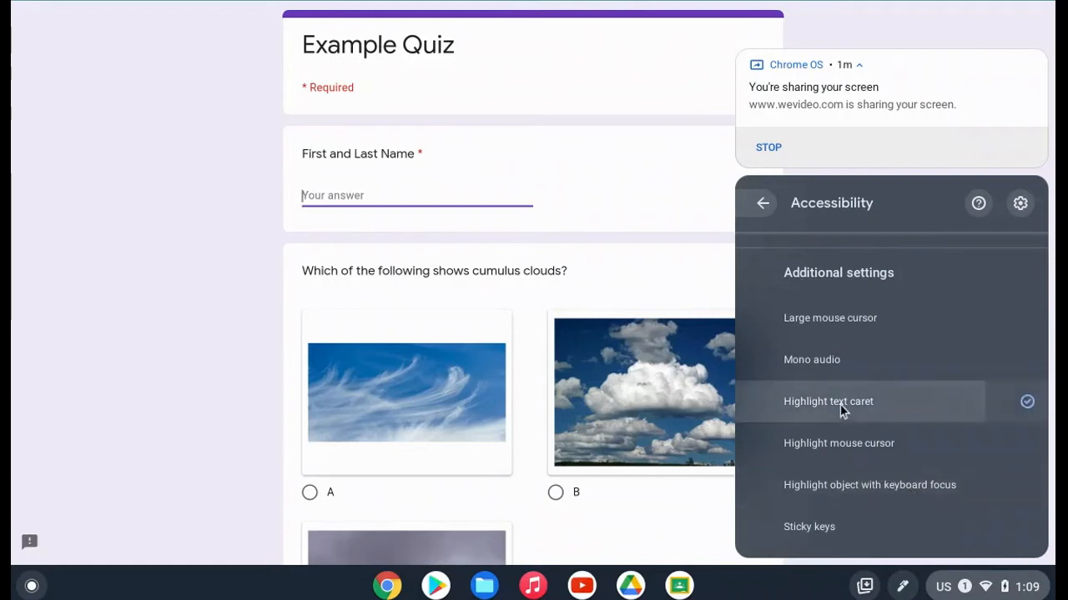
pyautogui.click(828, 400)
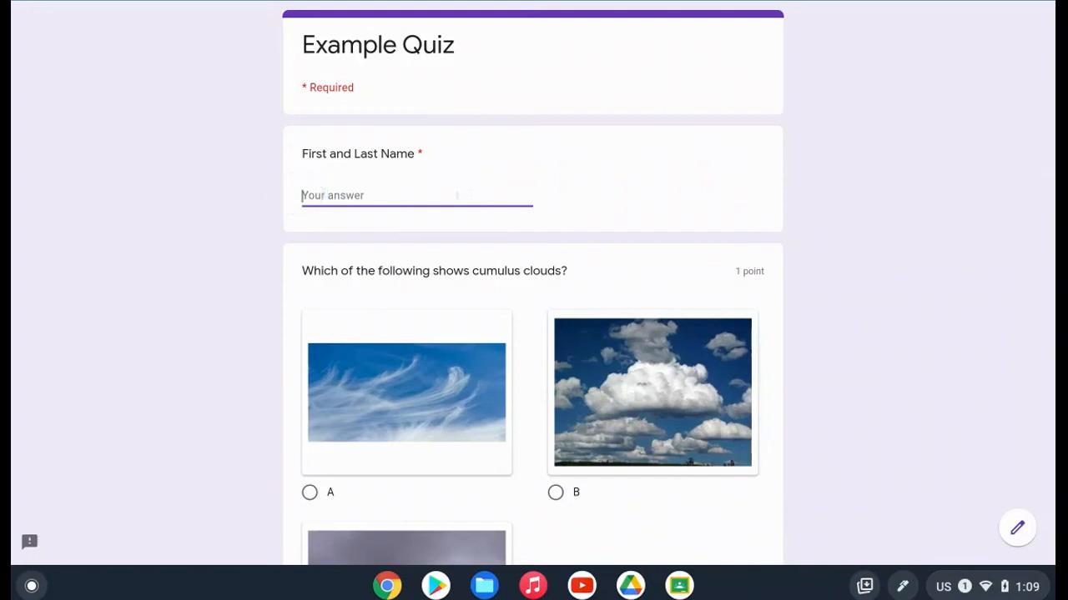
pyautogui.scroll(-3)
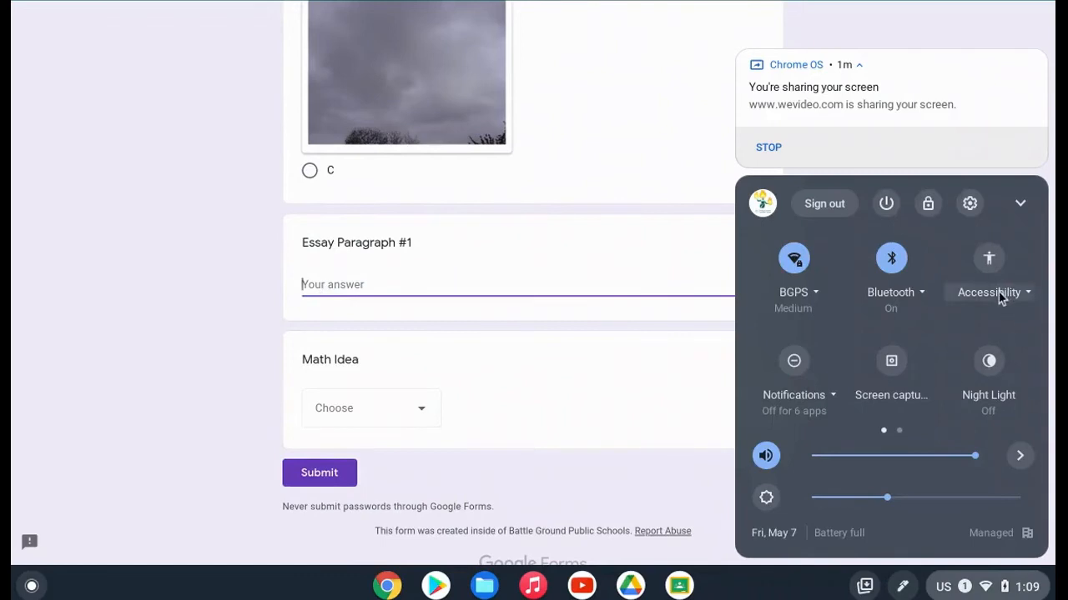
# - Go to Manage accessibility features and scroll down to the Mouse and touchpad section
pyautogui.click(991, 292)
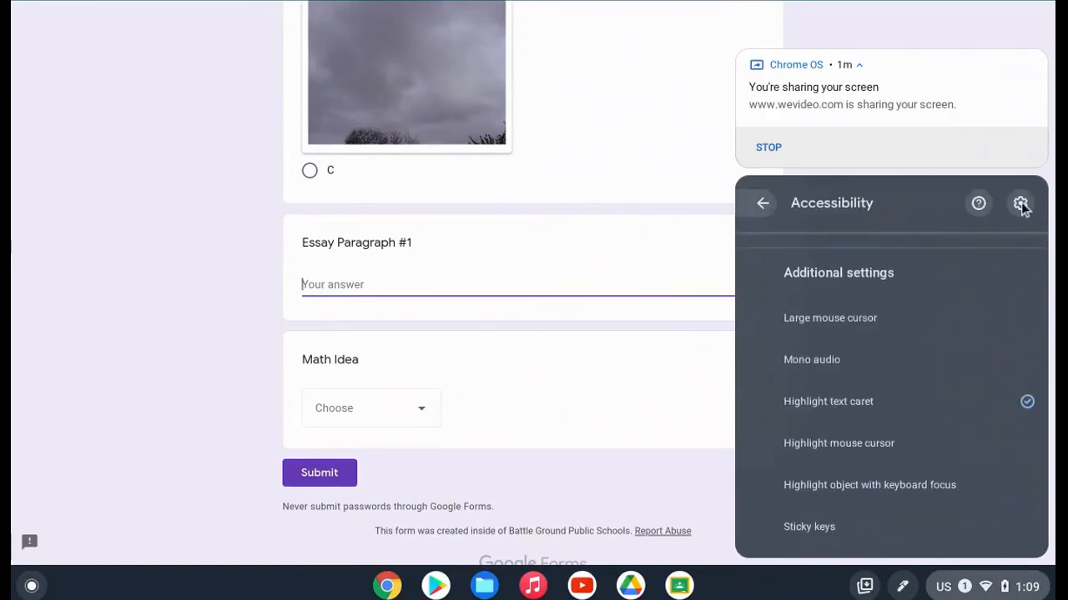
pyautogui.click(1021, 203)
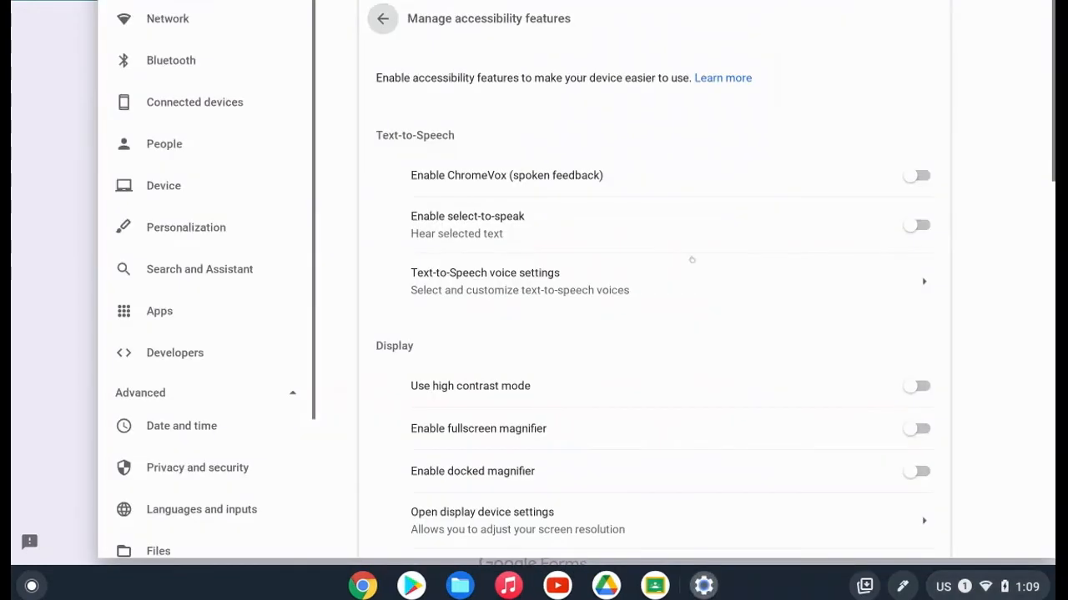
pyautogui.scroll(-3)
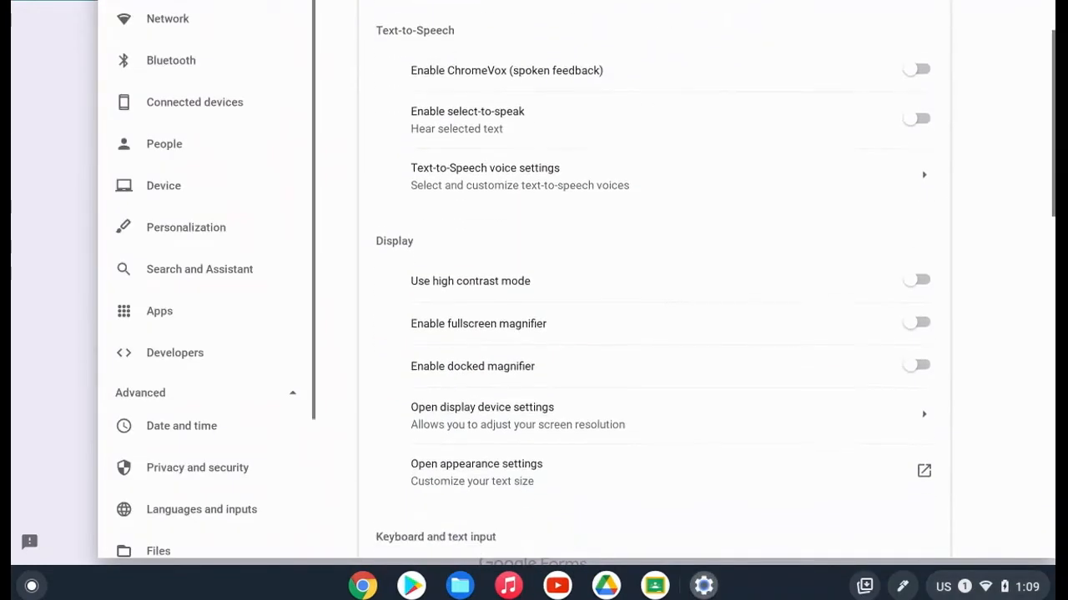
pyautogui.scroll(-3)
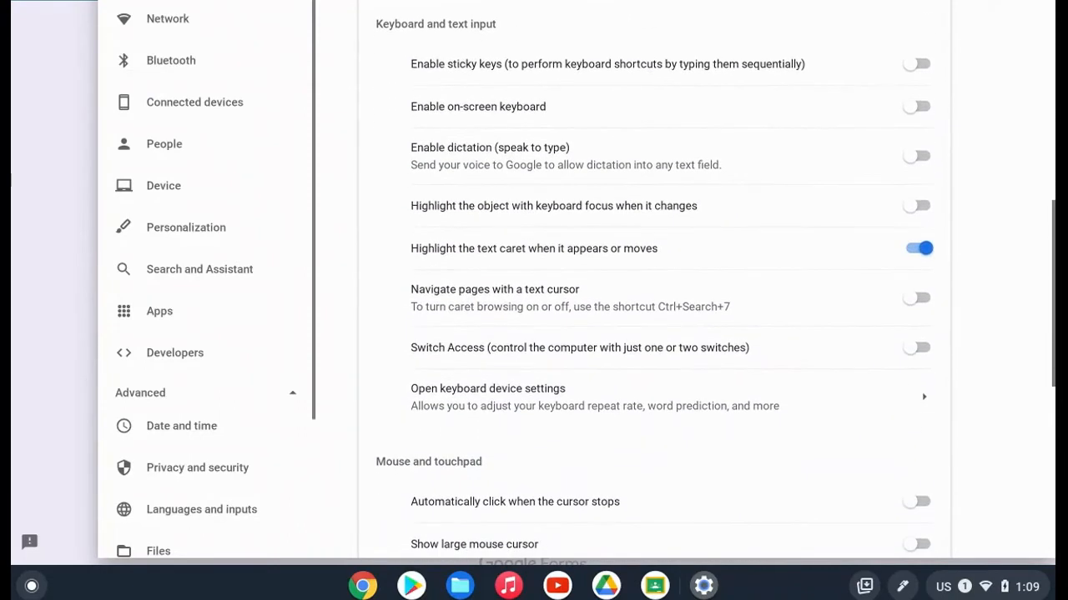
pyautogui.scroll(-3)
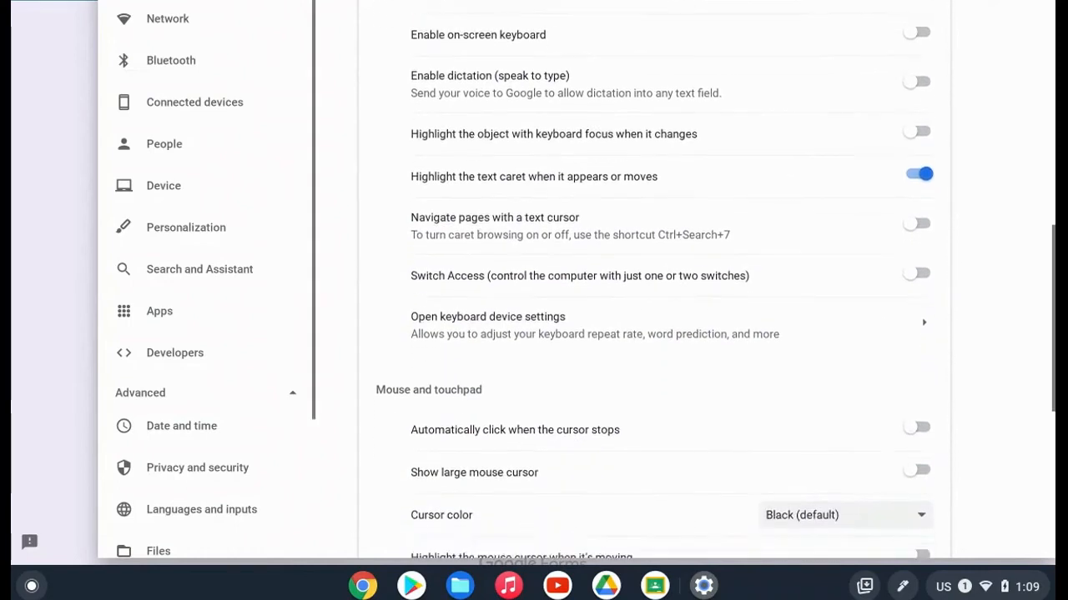
pyautogui.scroll(-3)
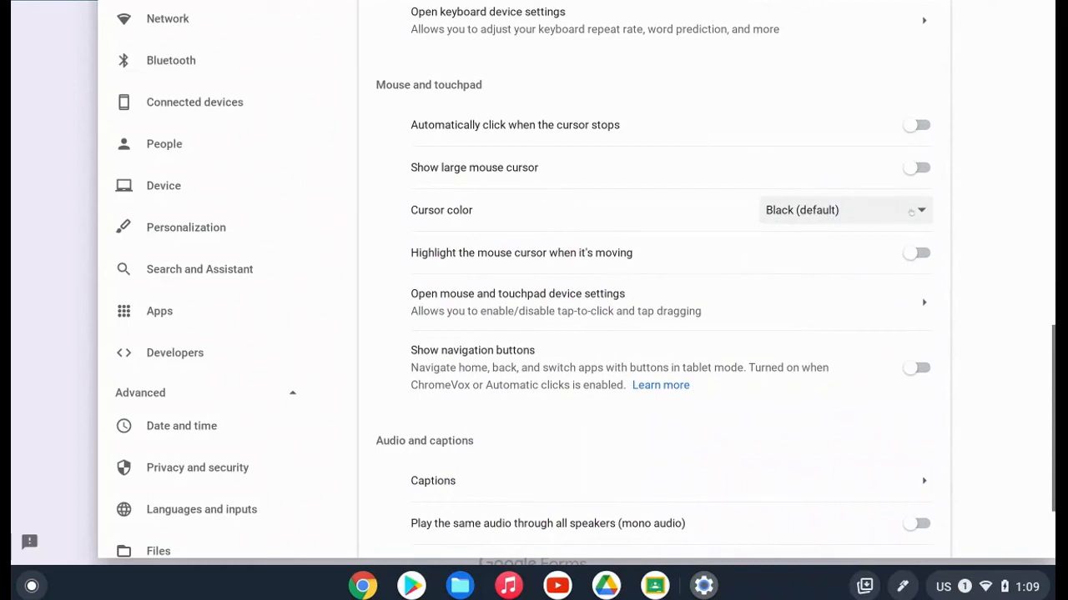
# - Set cursor color Green, switch on Show large mouse cursor at Large size, then change the color to Magenta
pyautogui.click(842, 210)
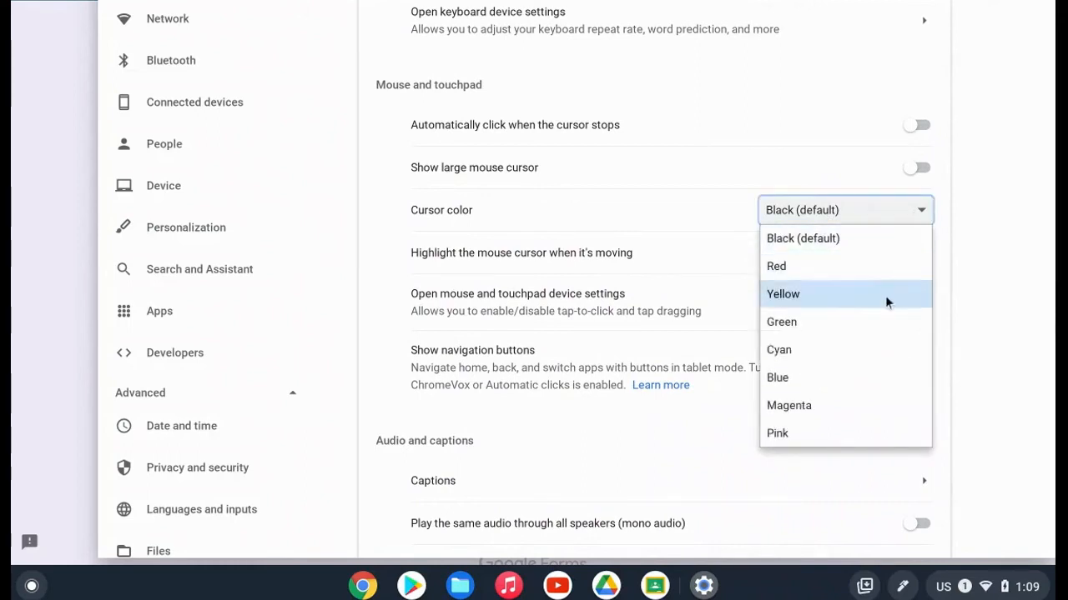
pyautogui.click(781, 321)
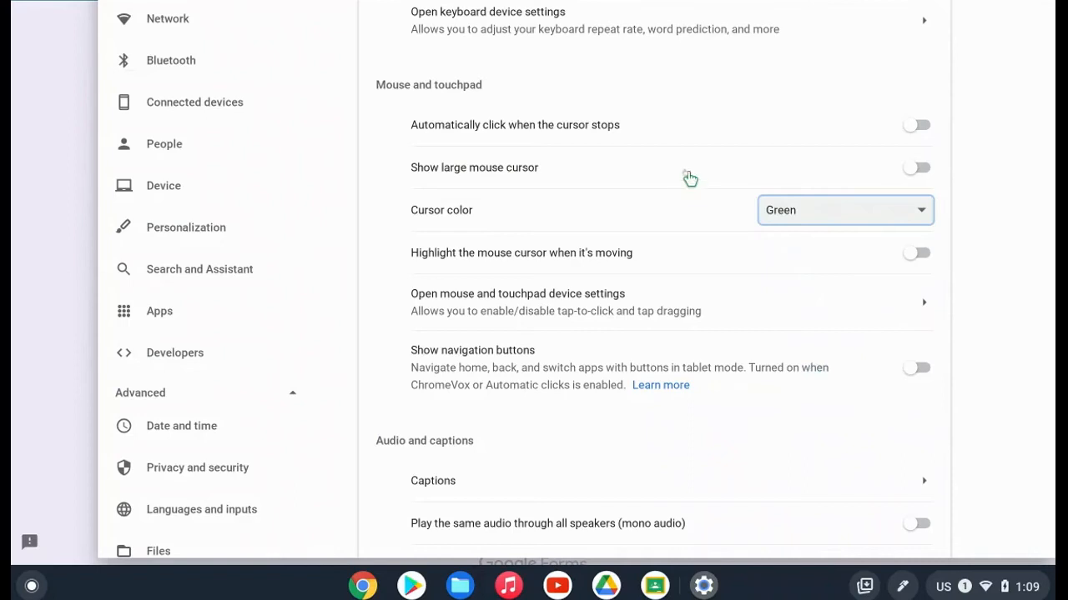
pyautogui.moveTo(692, 213)
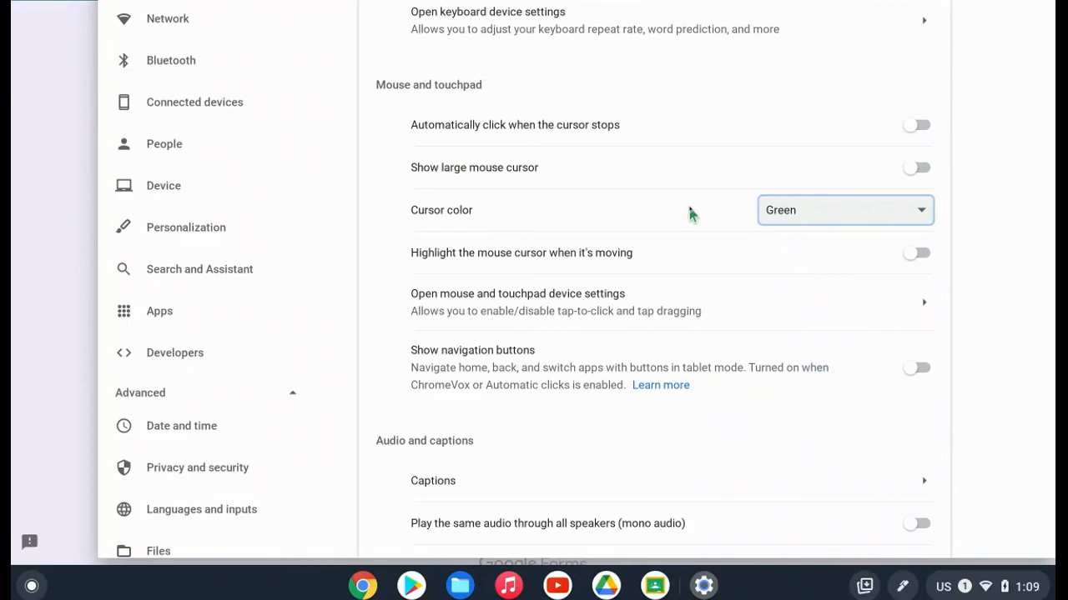
pyautogui.moveTo(850, 165)
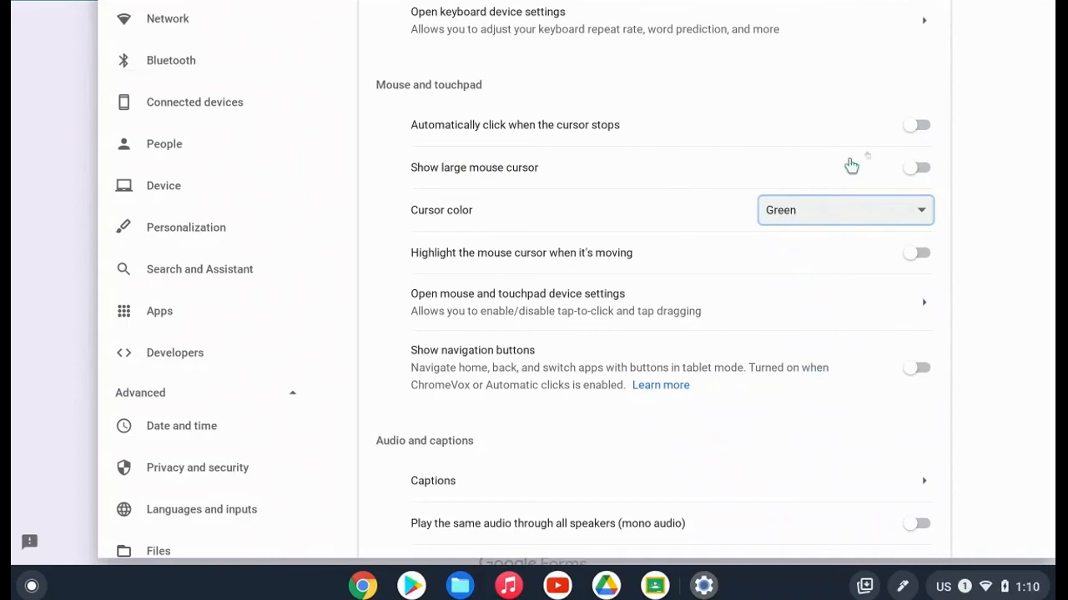
pyautogui.click(914, 167)
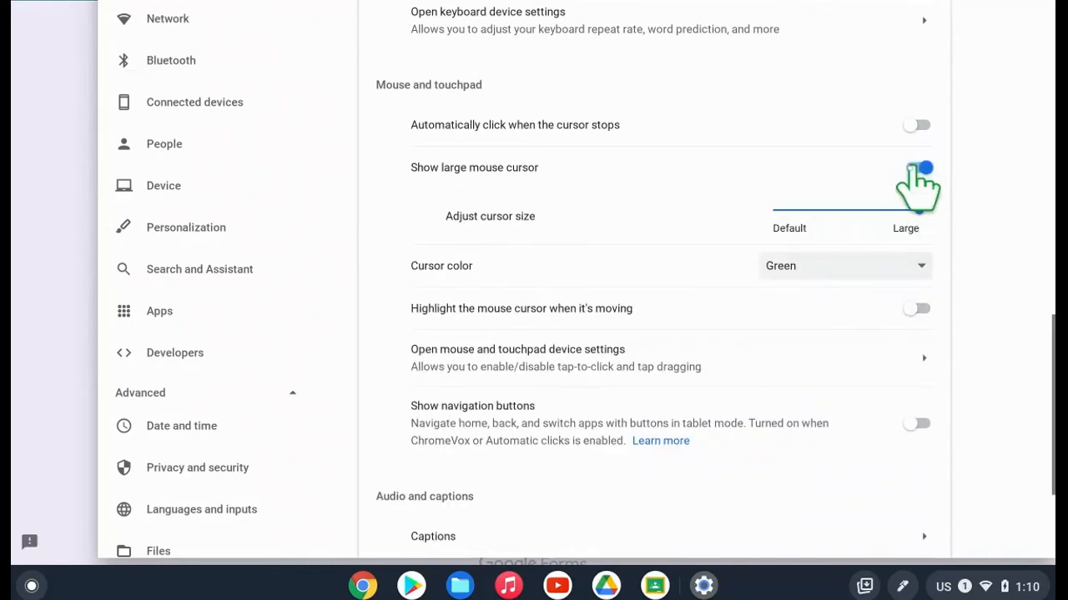
pyautogui.click(918, 167)
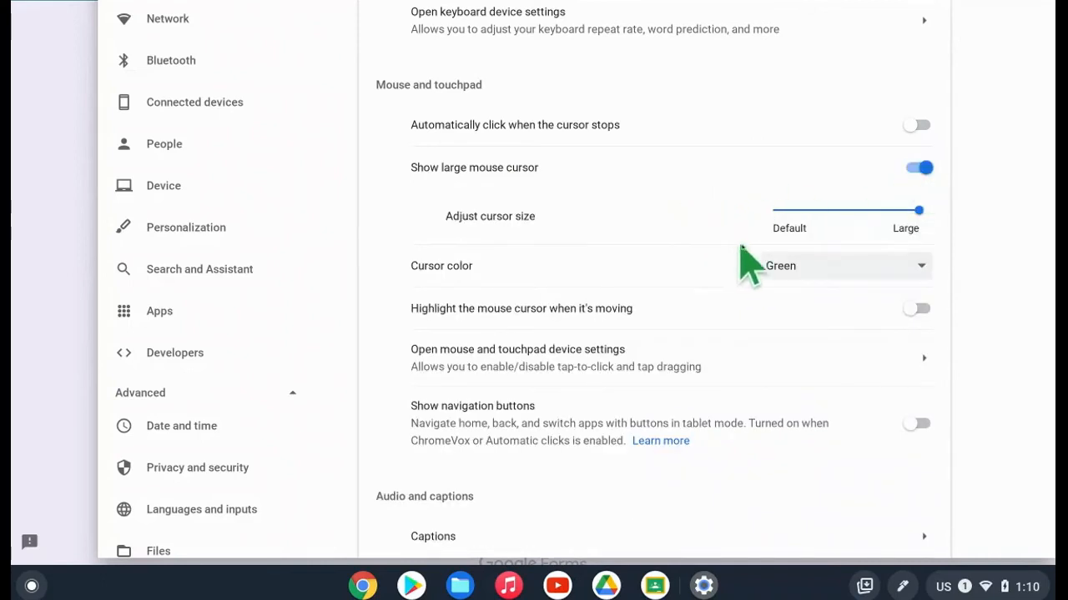
pyautogui.click(837, 265)
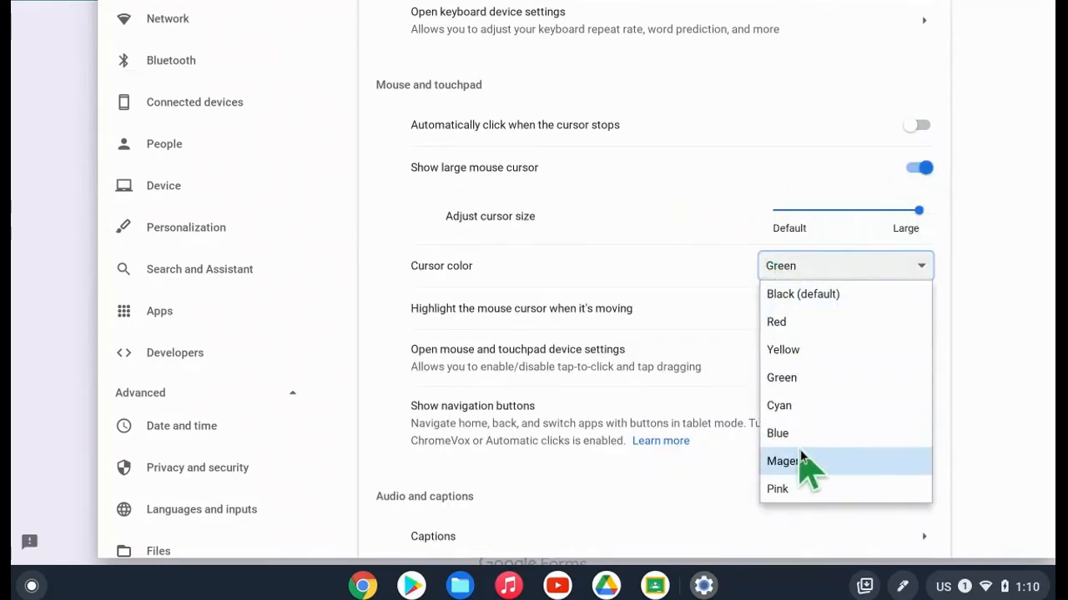
pyautogui.click(781, 460)
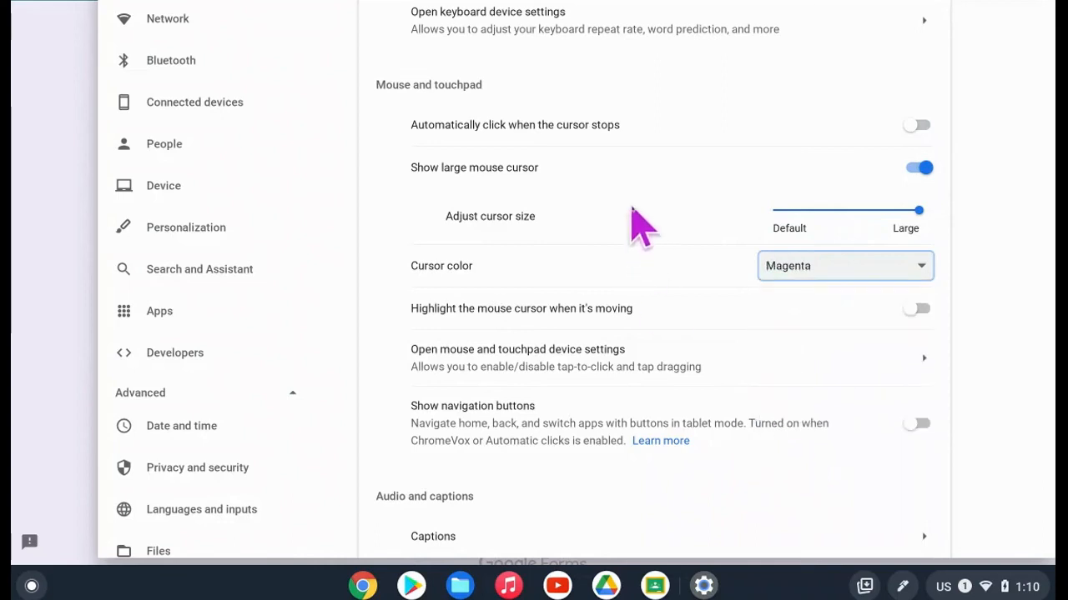
pyautogui.moveTo(648, 214)
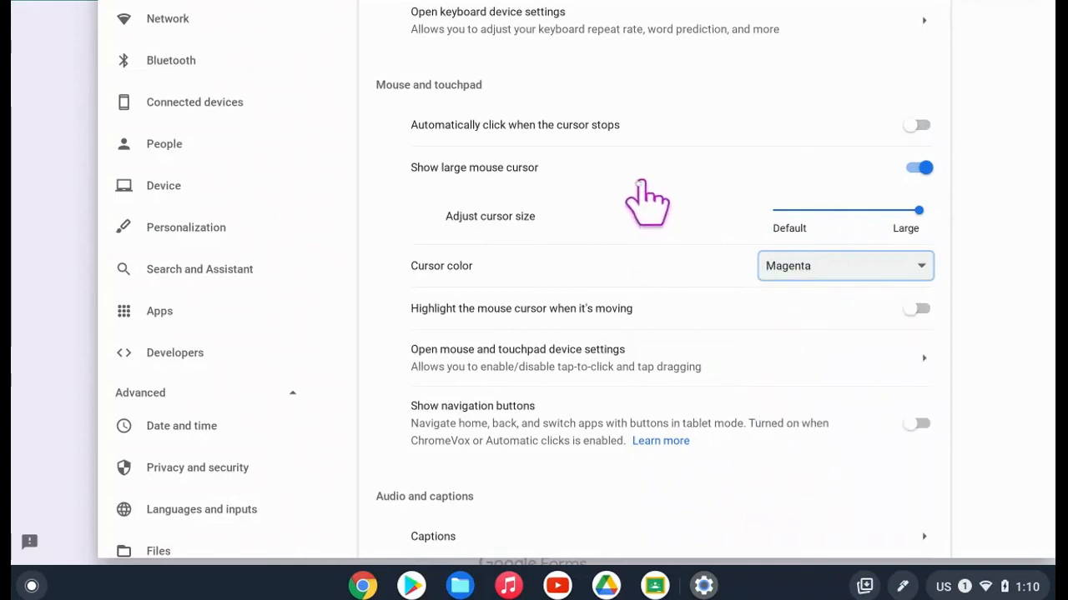
# - Reset cursor color to Black (default) and switch Show large mouse cursor off
pyautogui.click(844, 266)
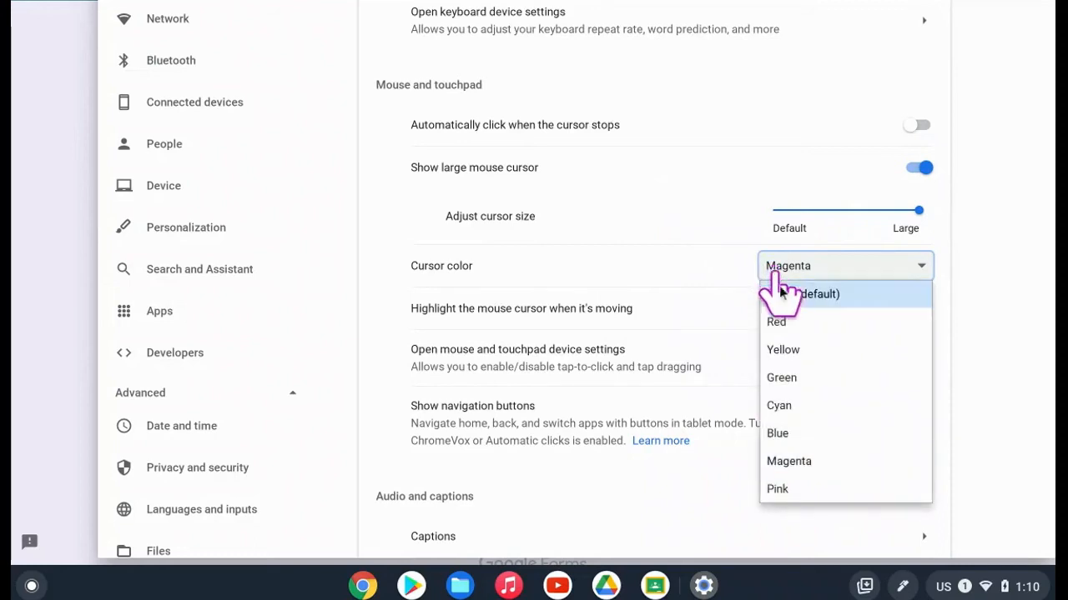
pyautogui.click(800, 293)
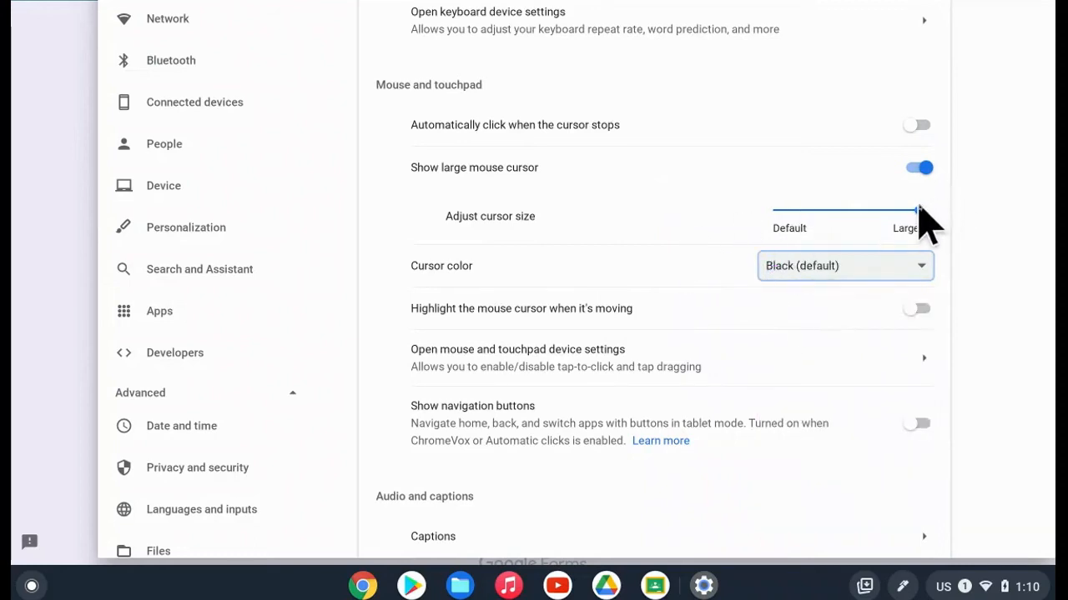
pyautogui.moveTo(914, 210); pyautogui.dragTo(917, 210)
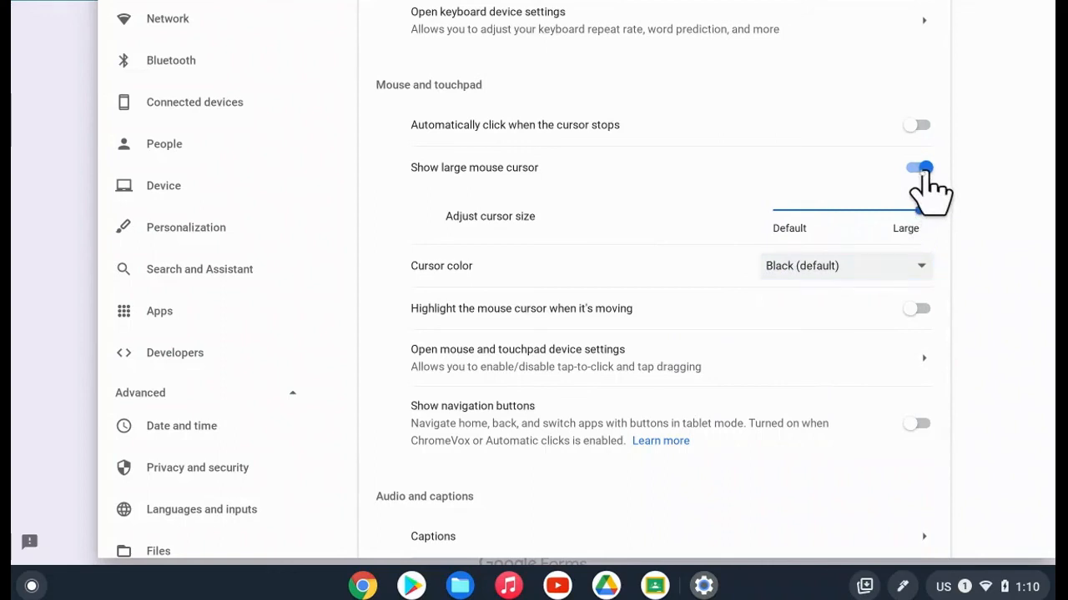
pyautogui.click(916, 167)
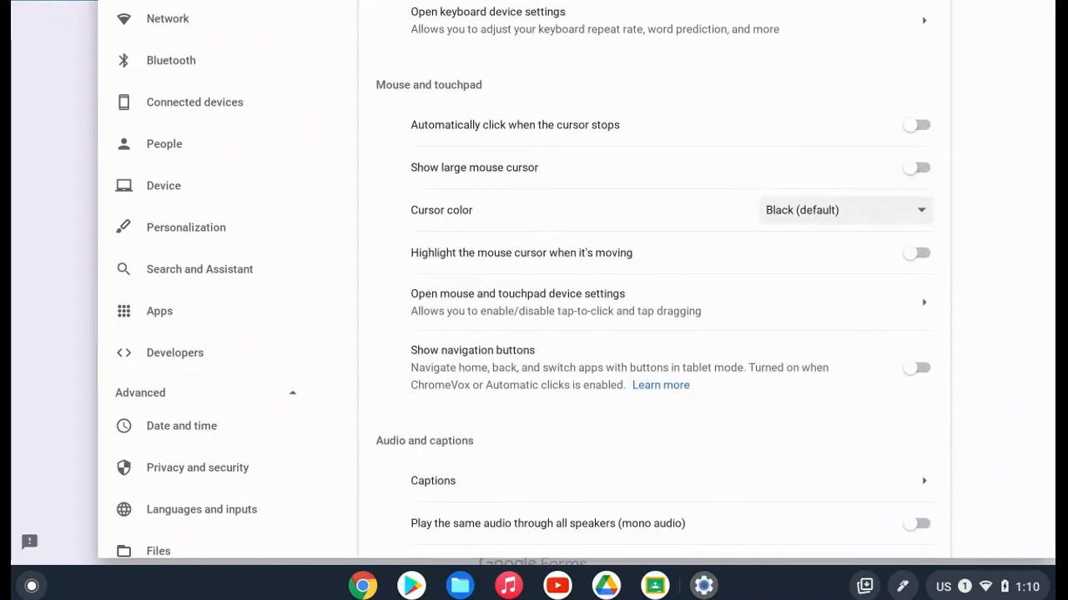